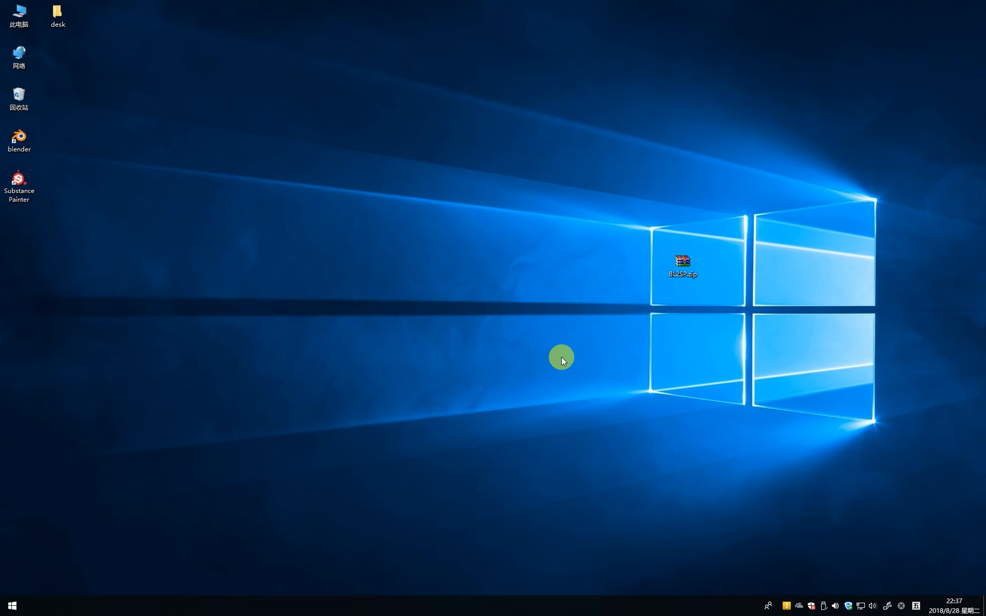
mouse_move(538, 352)
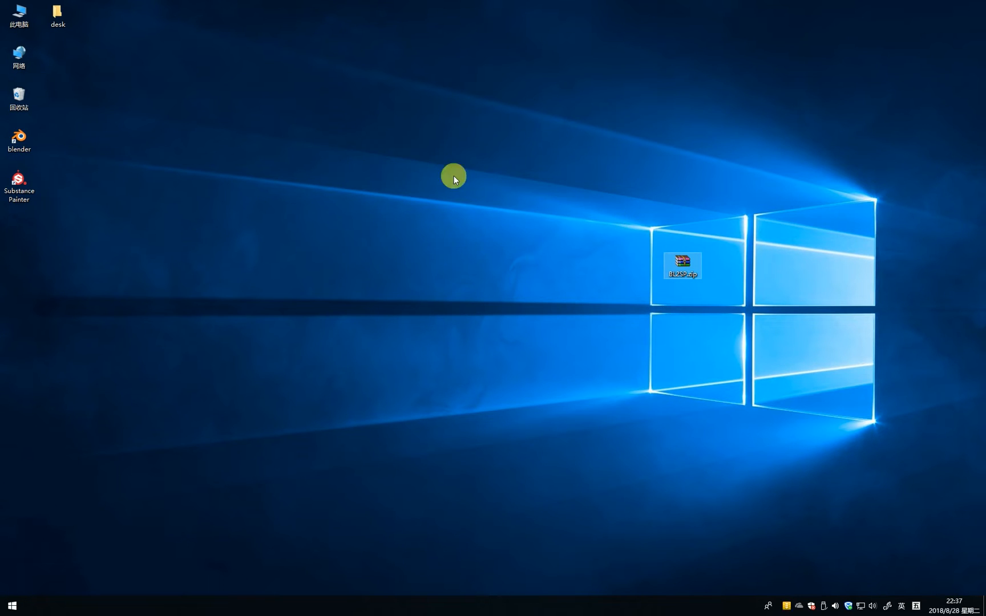
mouse_move(590, 196)
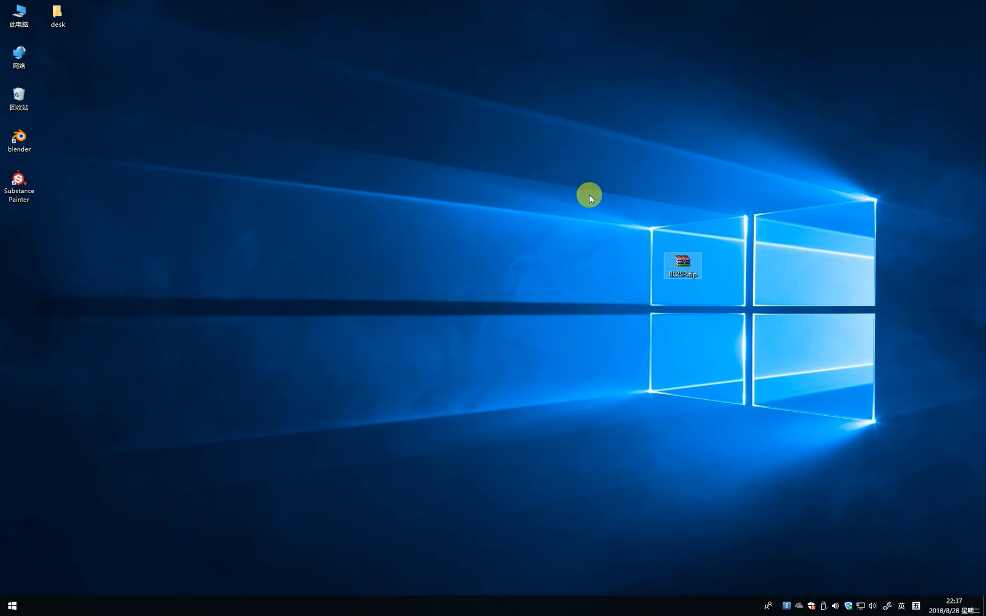
mouse_move(19, 197)
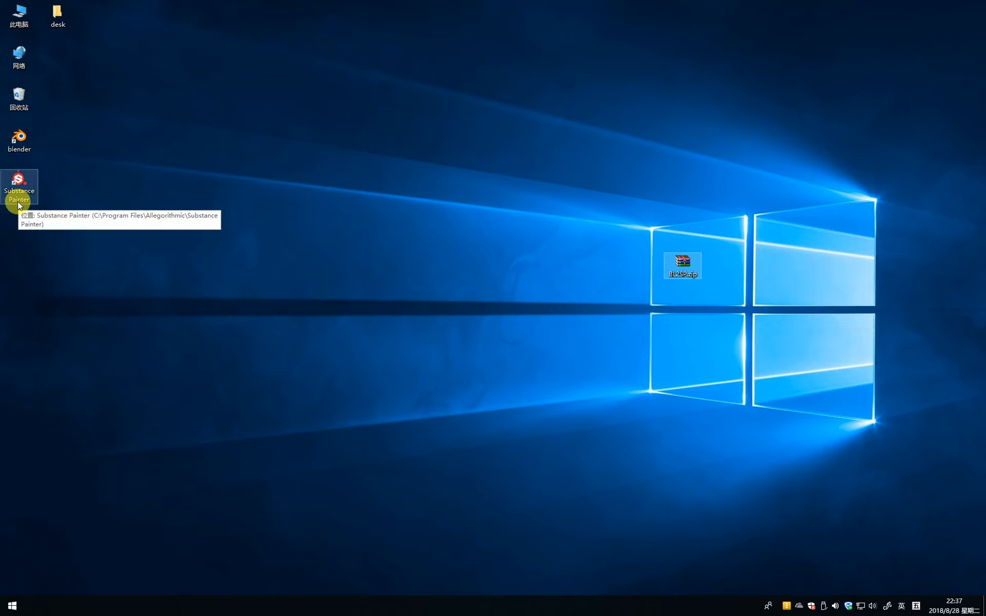
mouse_move(553, 201)
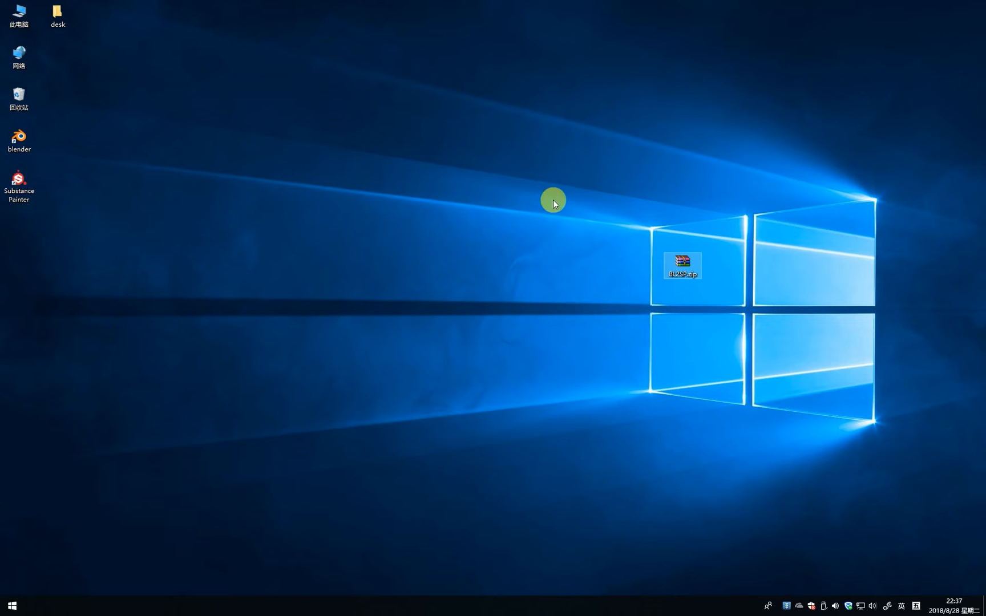
Launch Blender, enable the BL2SP add-on in User Preferences, and save the settings
double_click(19, 138)
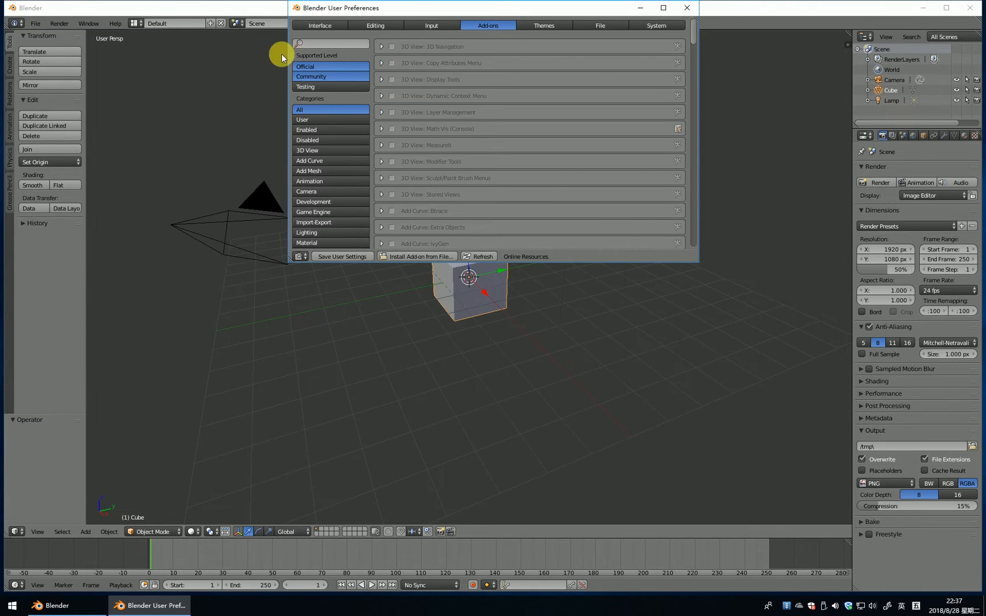
mouse_move(373, 309)
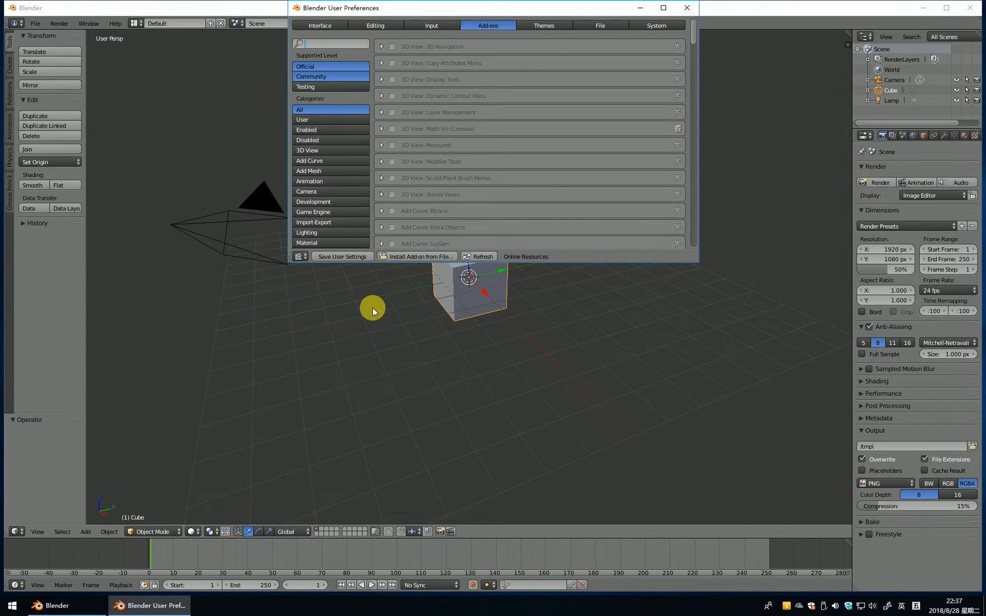
left_click(417, 256)
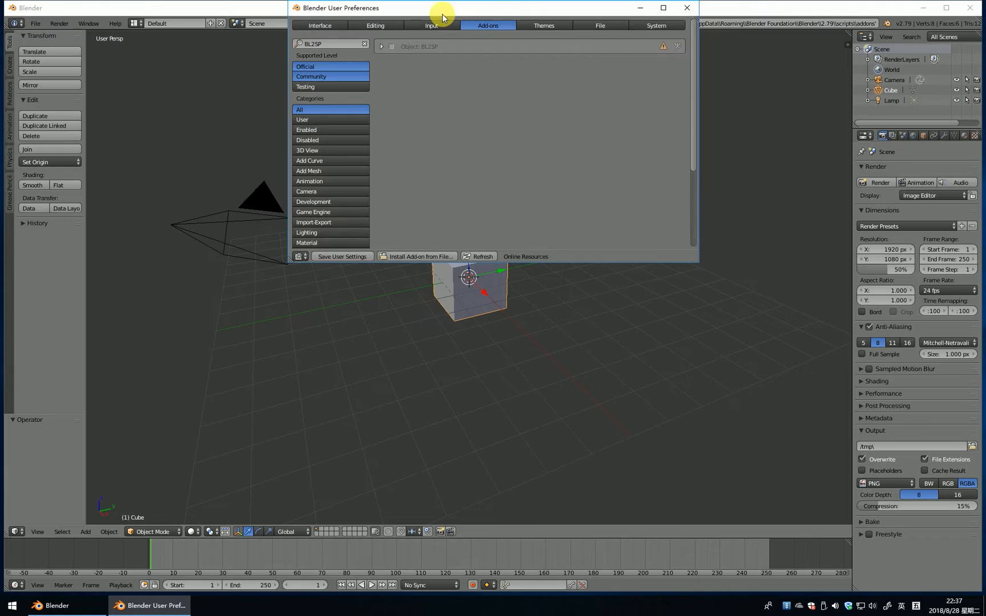
left_click(391, 46)
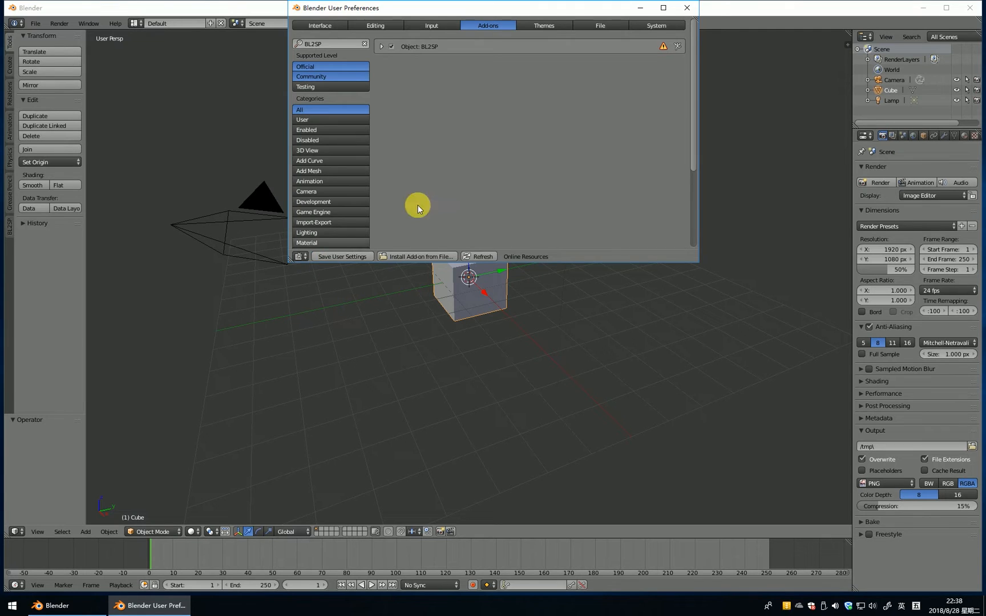
left_click(685, 8)
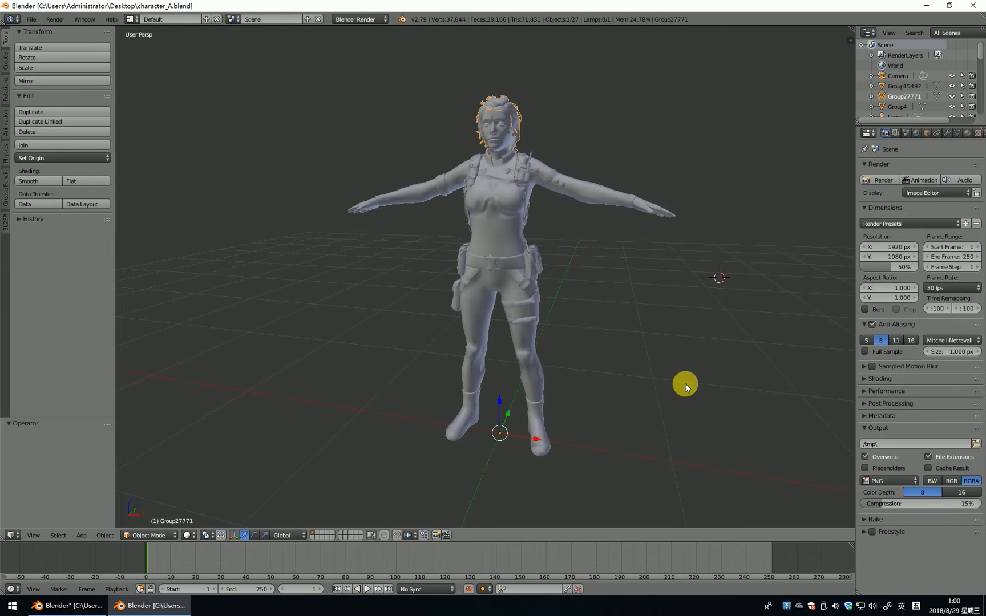
mouse_move(545, 350)
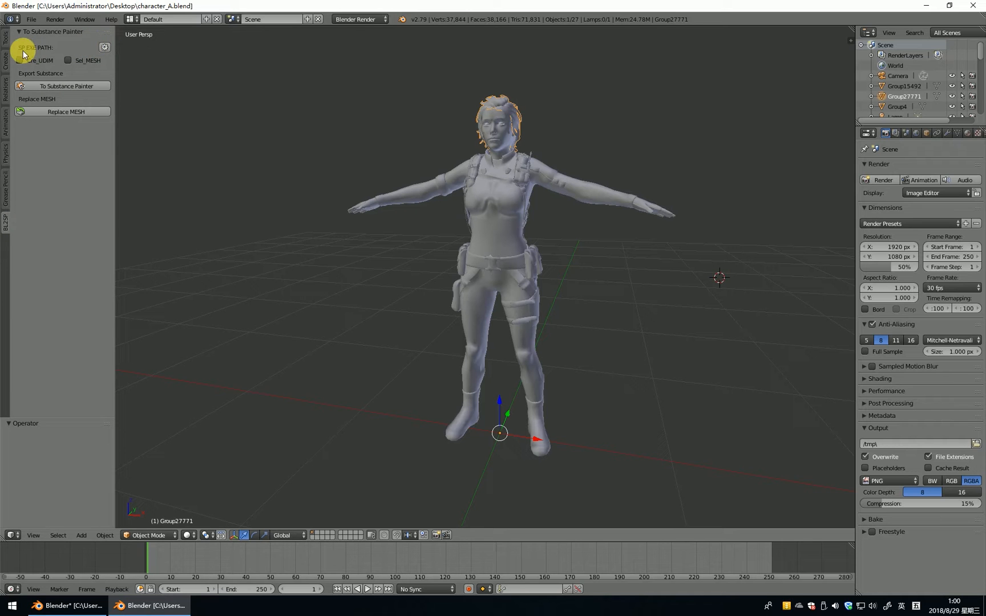
mouse_move(103, 45)
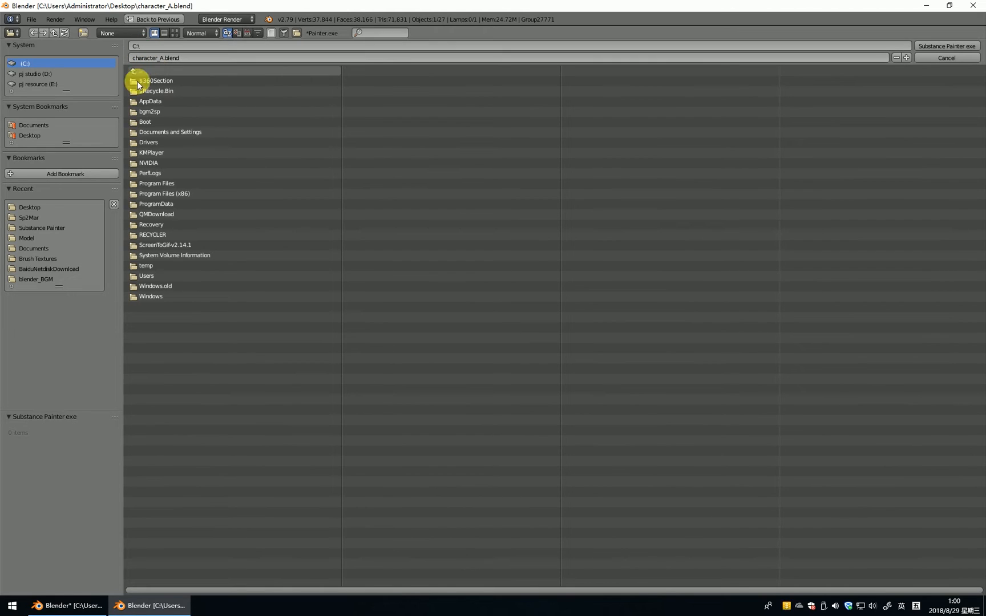
mouse_move(158, 184)
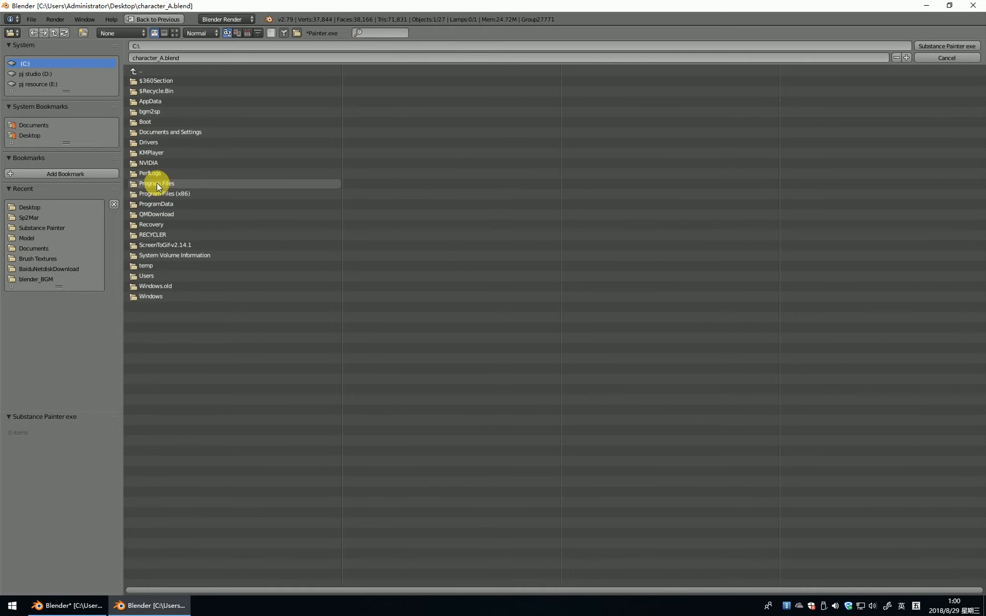
Set the SP EXE path to Substance Painter.exe in Program Files\Allegorithmic\Substance Painter
double_click(156, 183)
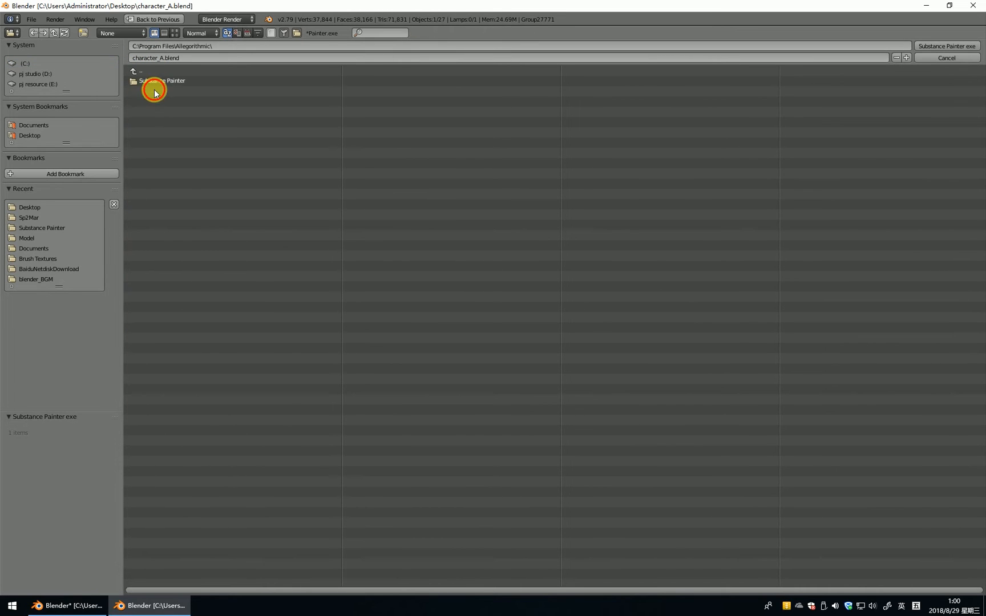
double_click(154, 80)
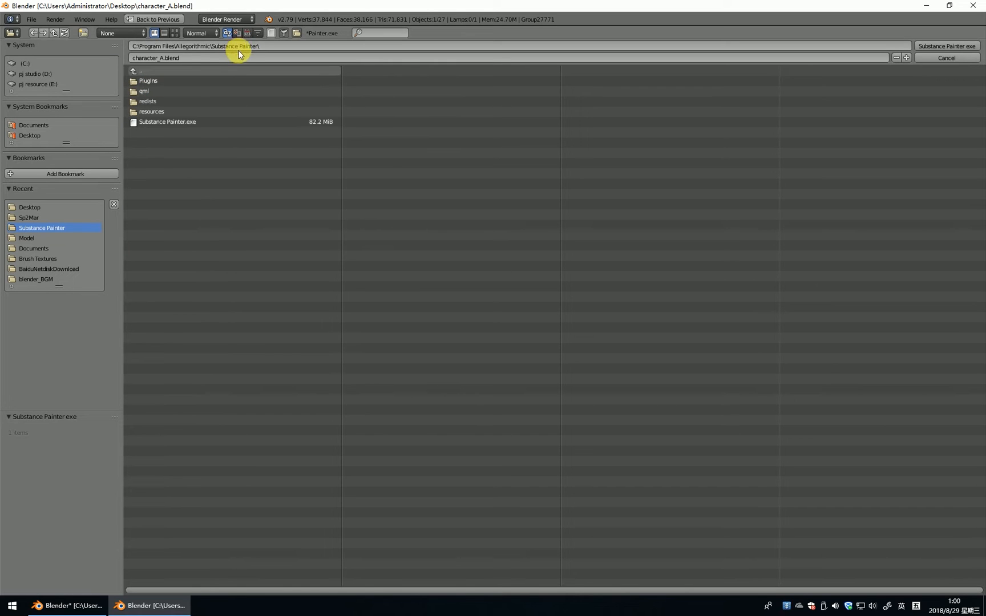
left_click(167, 122)
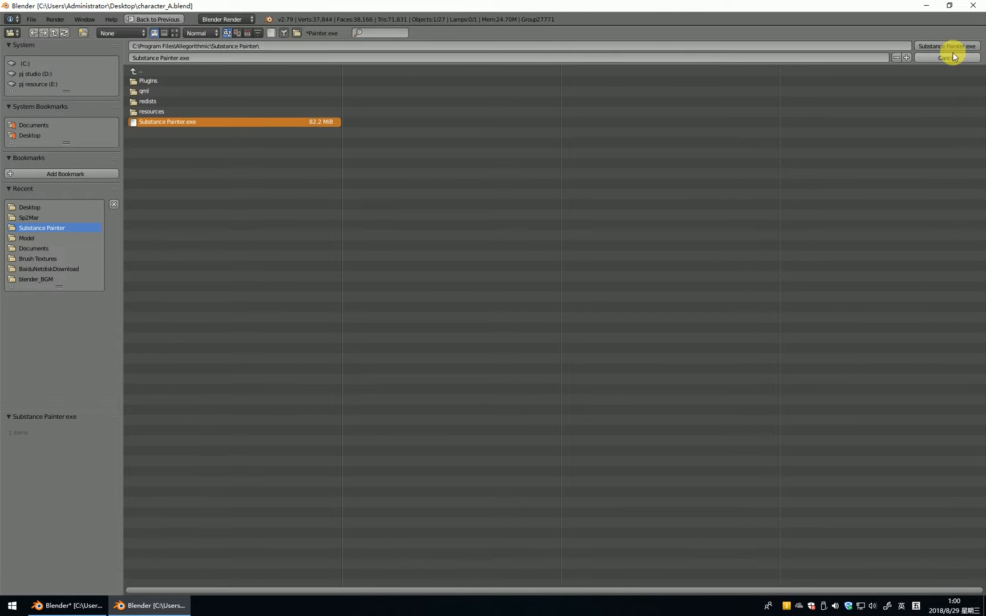
left_click(950, 57)
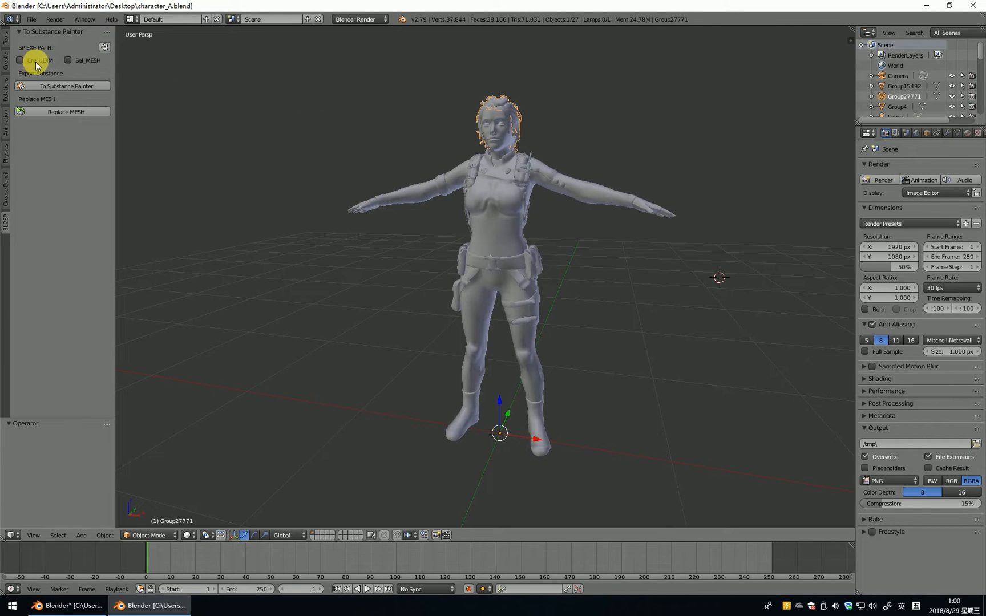
mouse_move(43, 69)
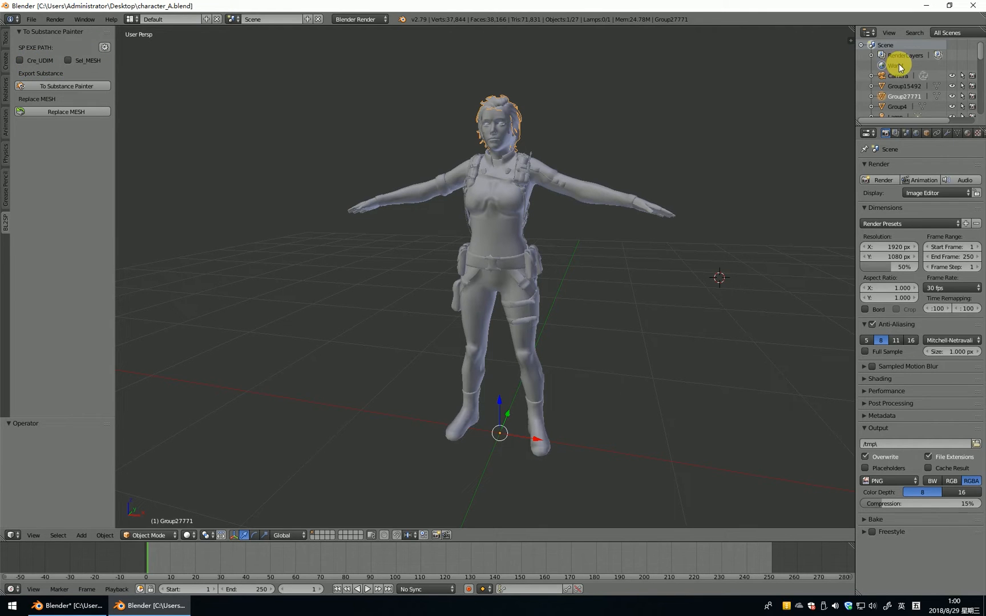
scroll("down", 3)
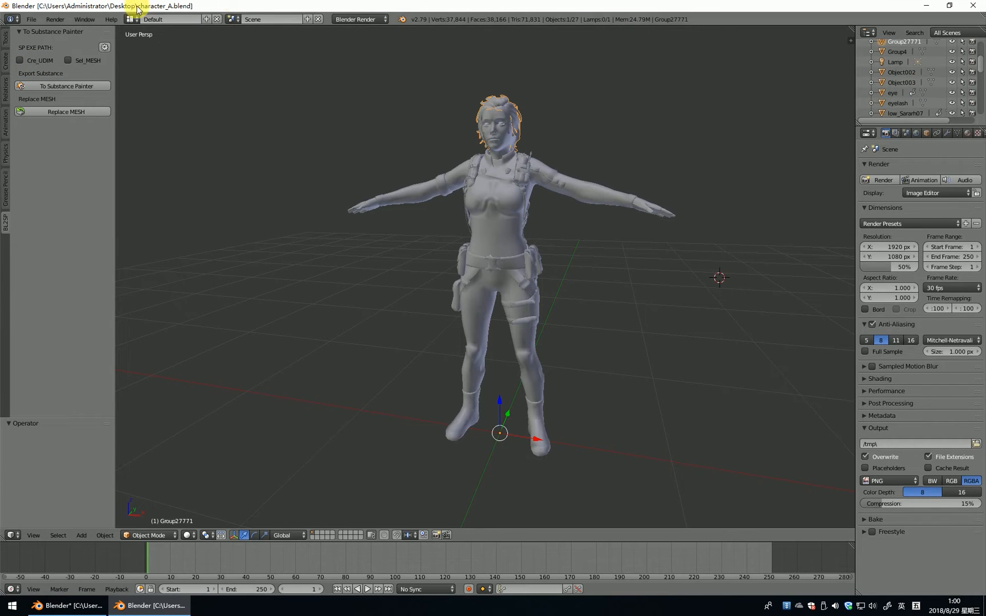
mouse_move(83, 65)
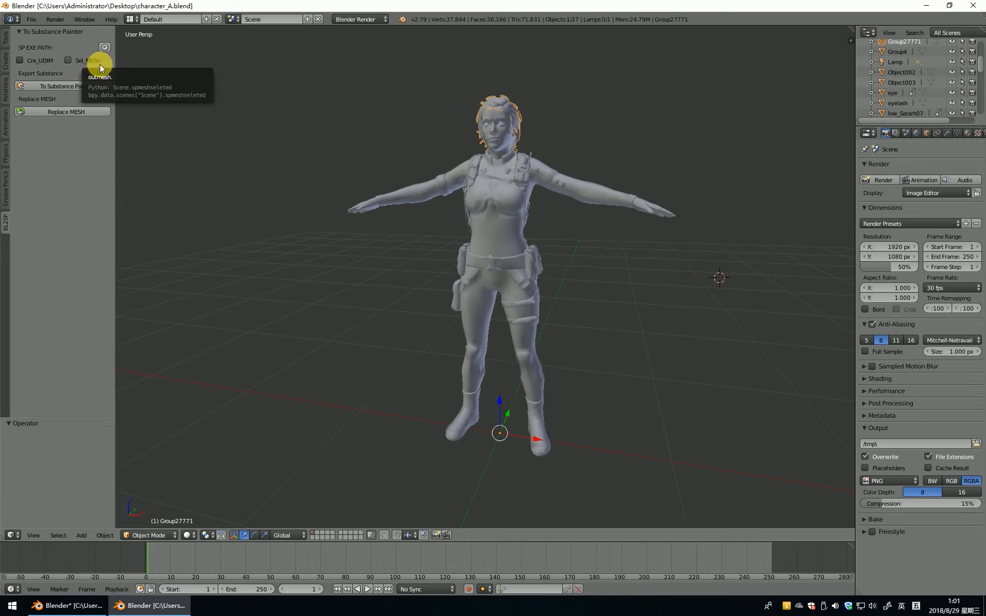
Toggle the Sel_MESH selected-mesh option and send the character to Substance Painter
left_click(66, 59)
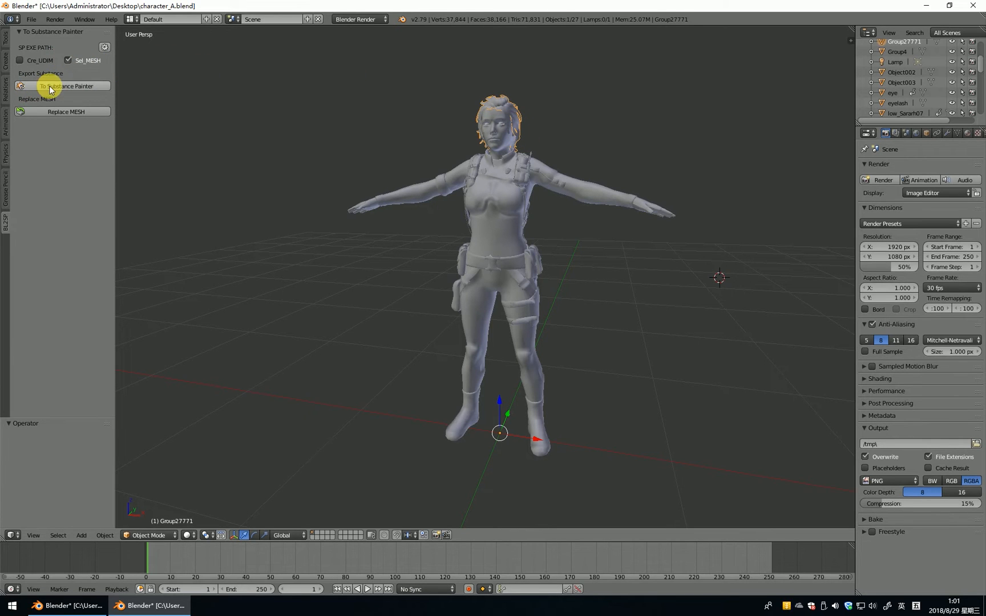
mouse_move(512, 123)
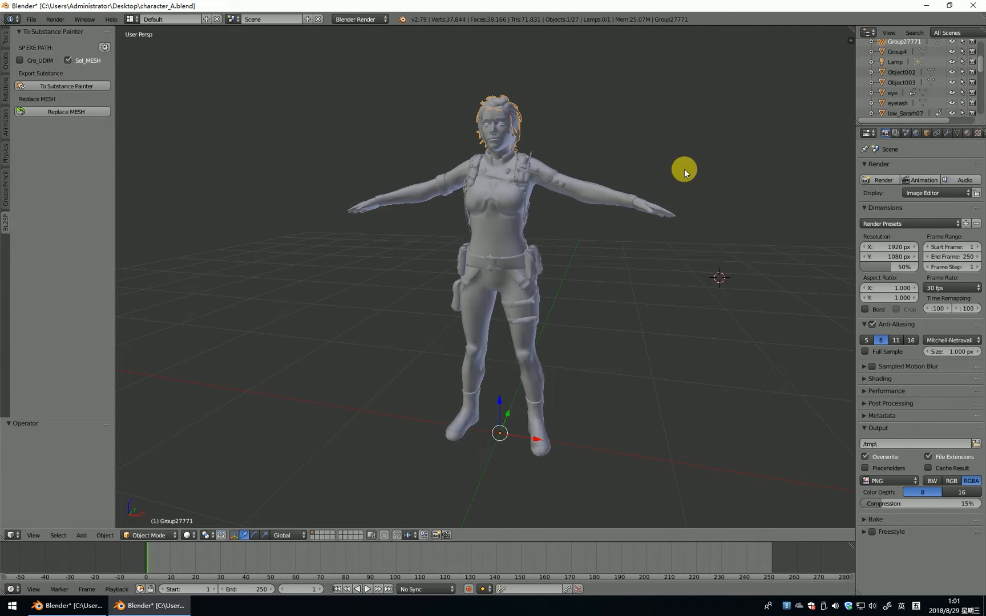
left_click(68, 60)
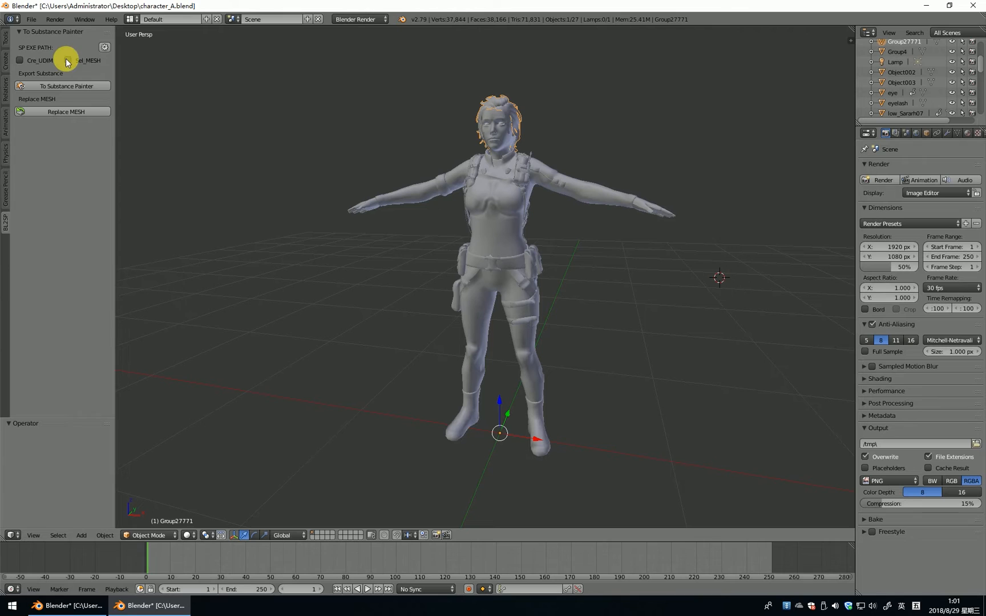
left_click(66, 60)
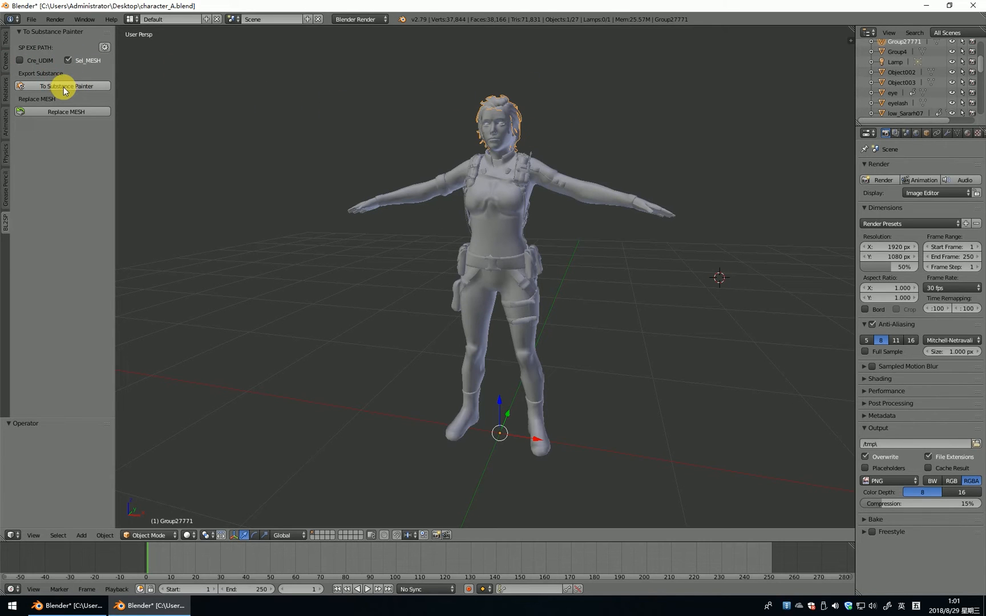
left_click(63, 86)
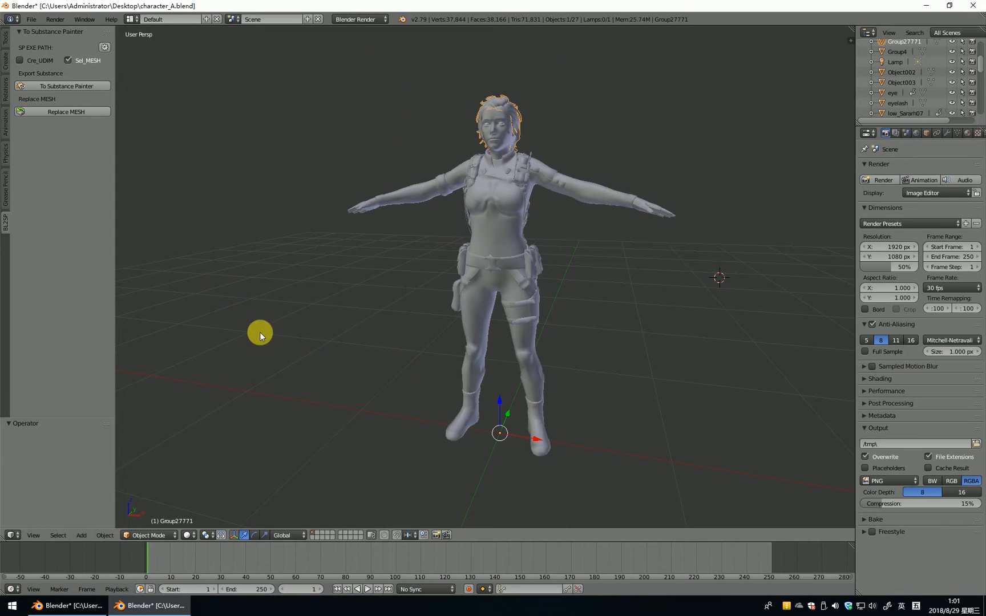
left_click(70, 59)
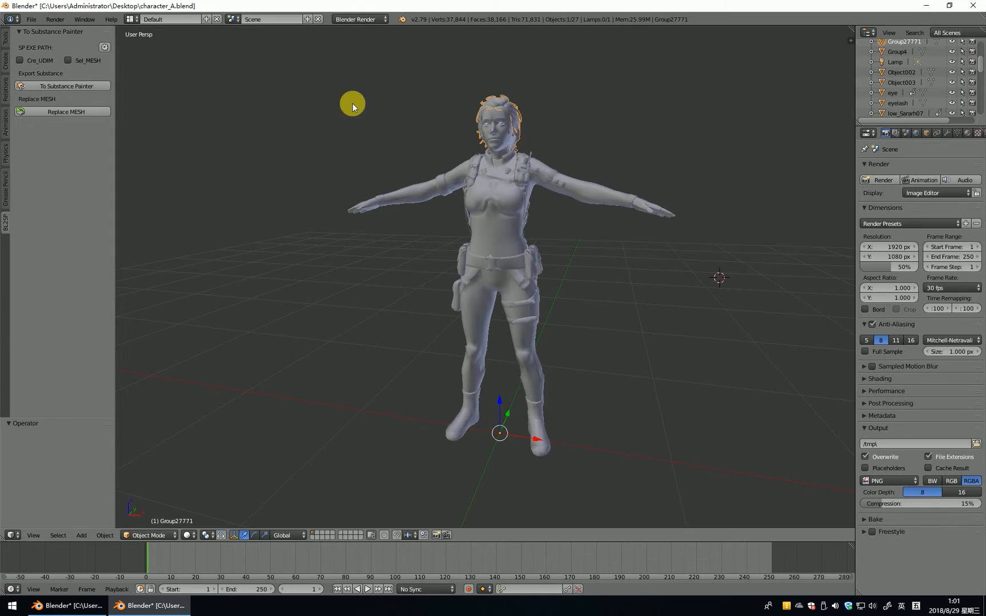
mouse_move(137, 91)
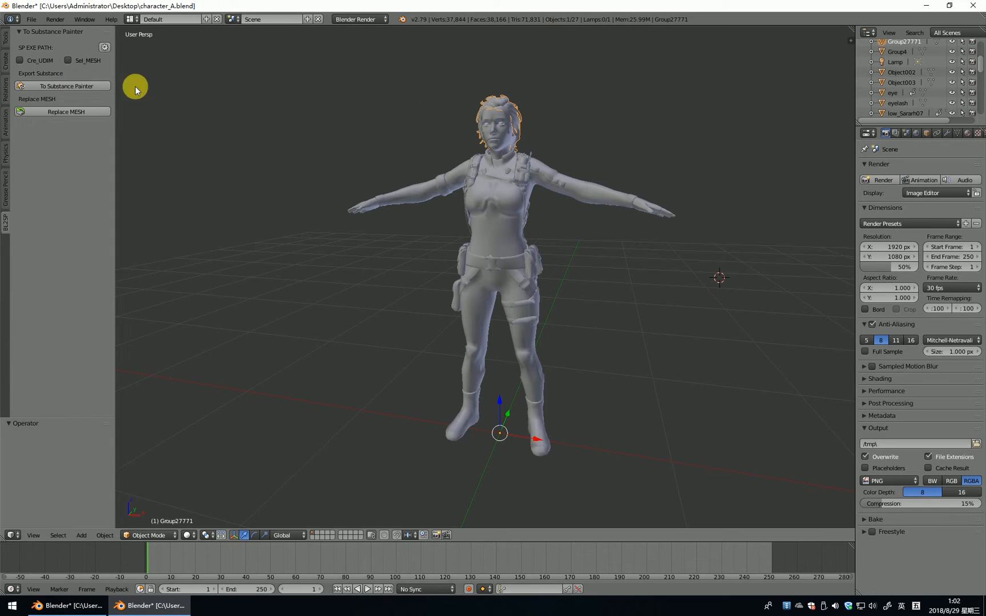
mouse_move(106, 204)
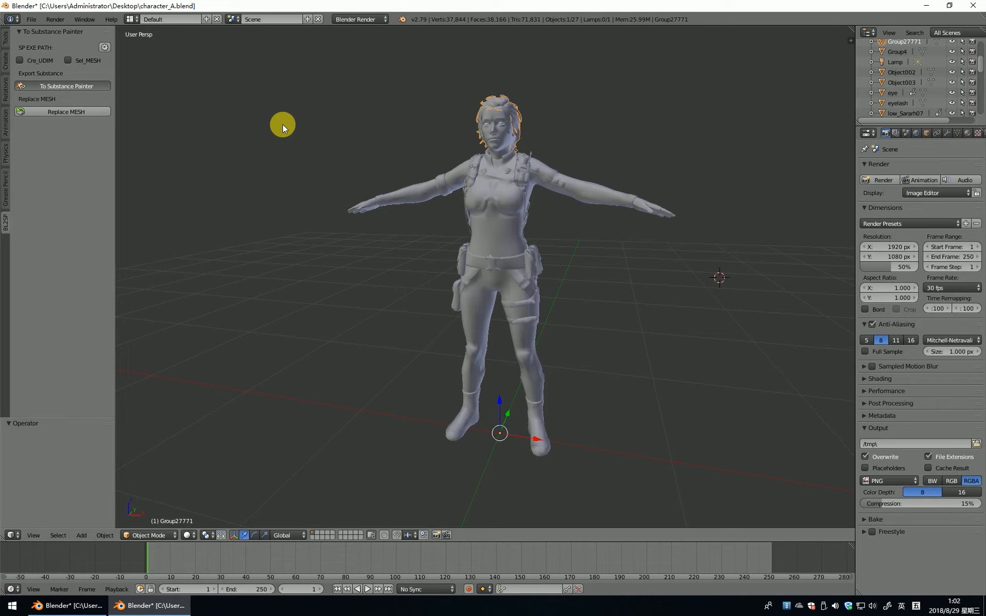
Send the female character's mesh to a new Substance Painter project, then return to Blender
left_click(63, 86)
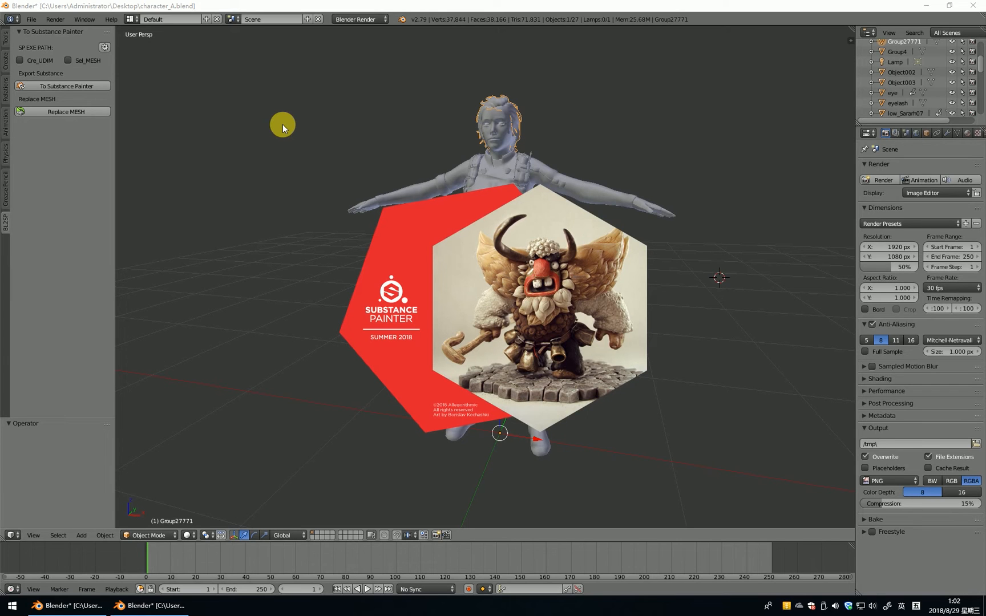
left_click(62, 86)
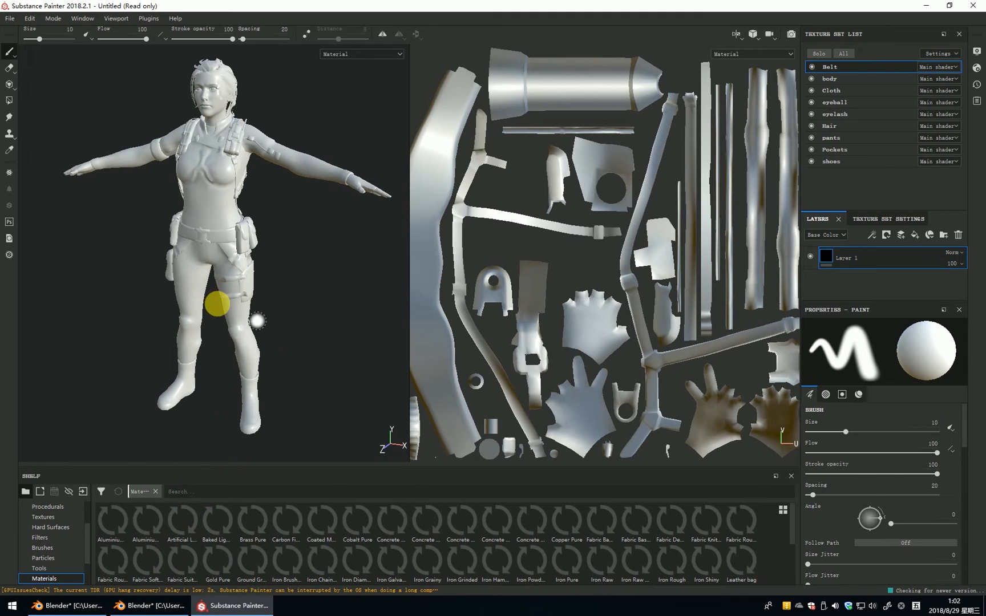
left_click(66, 605)
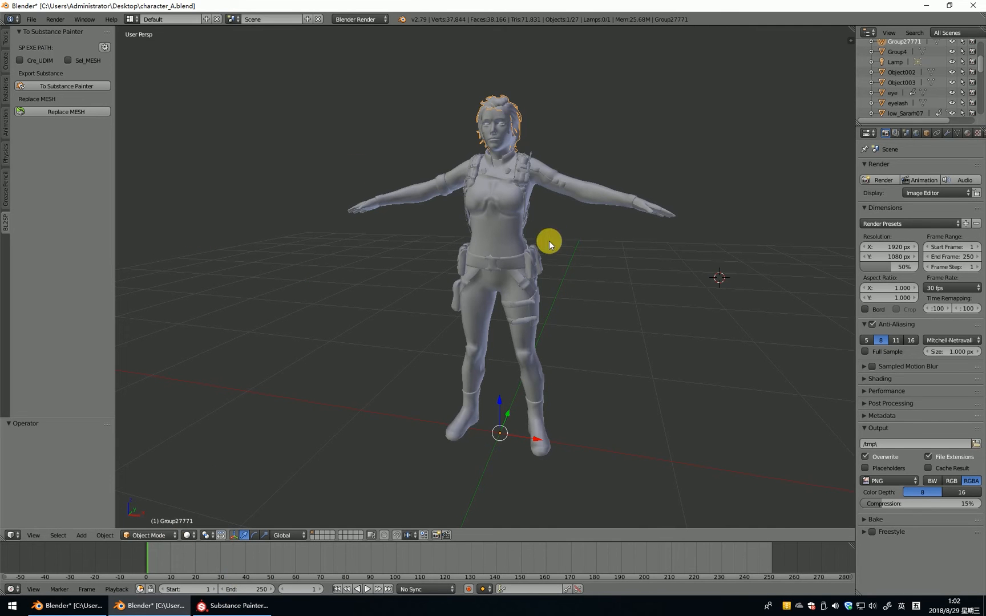
mouse_move(481, 209)
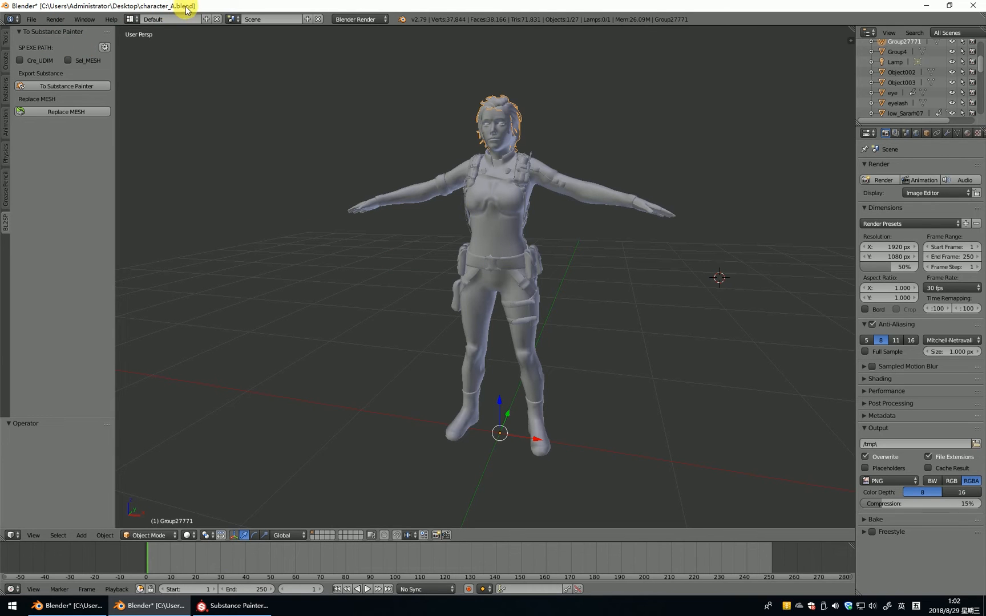
mouse_move(289, 351)
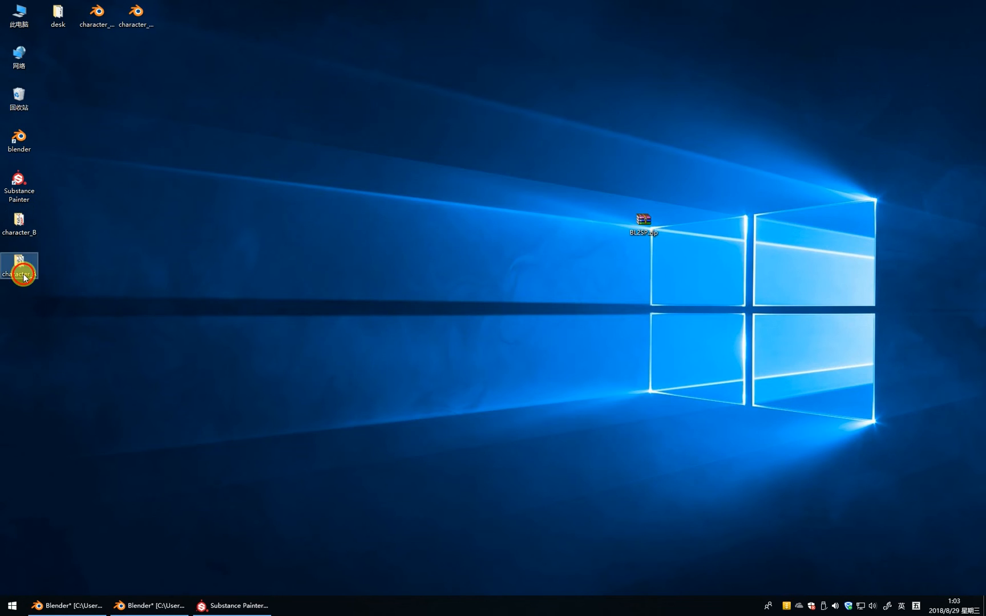
double_click(22, 274)
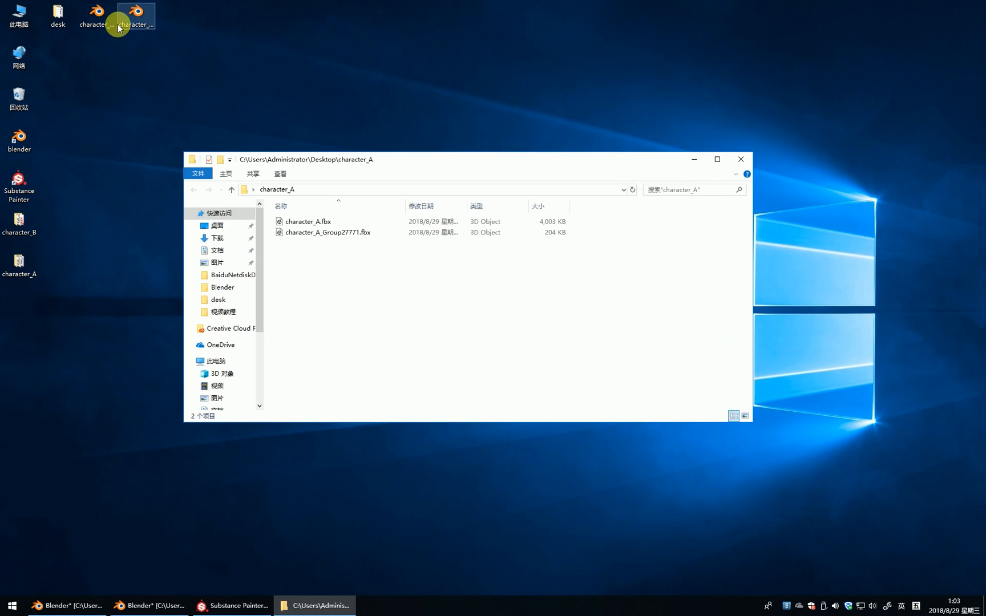
left_click(20, 264)
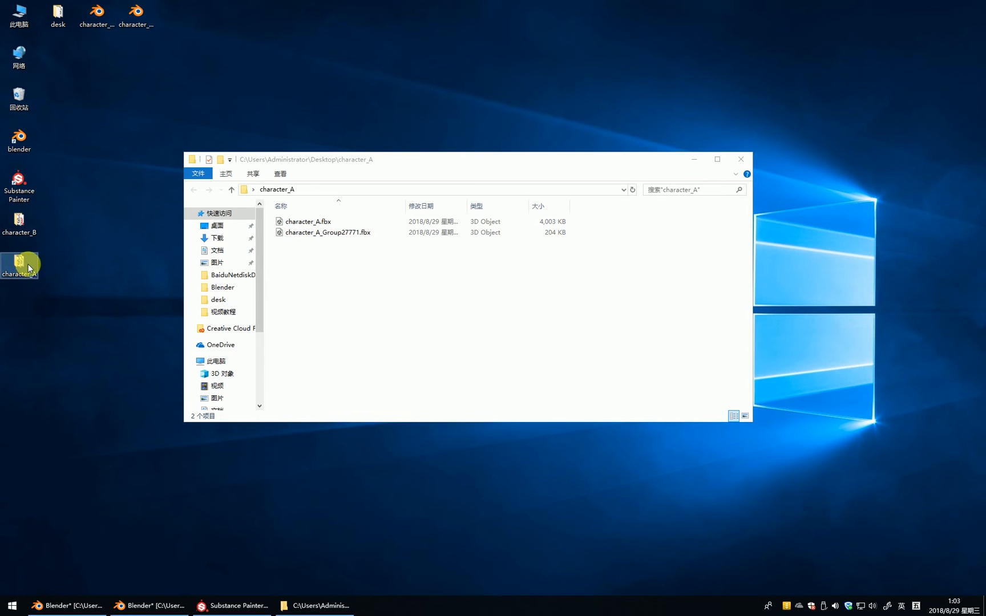
left_click(306, 221)
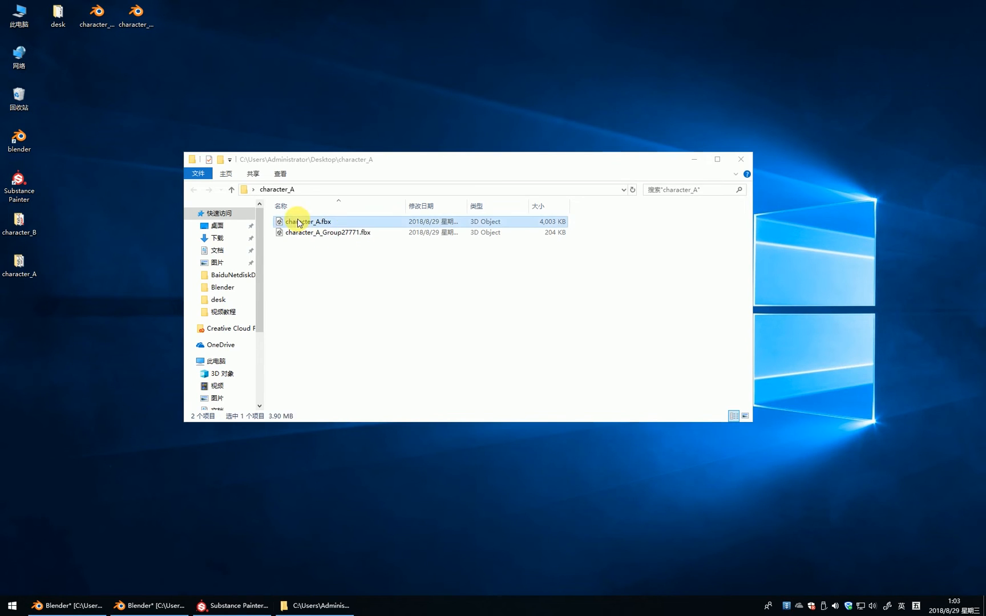
left_click(348, 232)
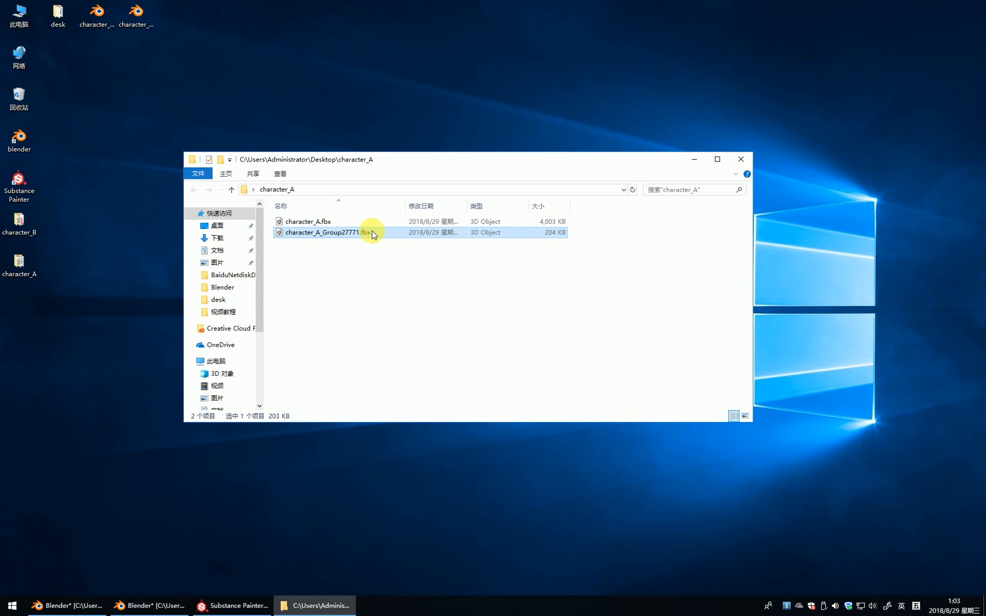
key("Delete")
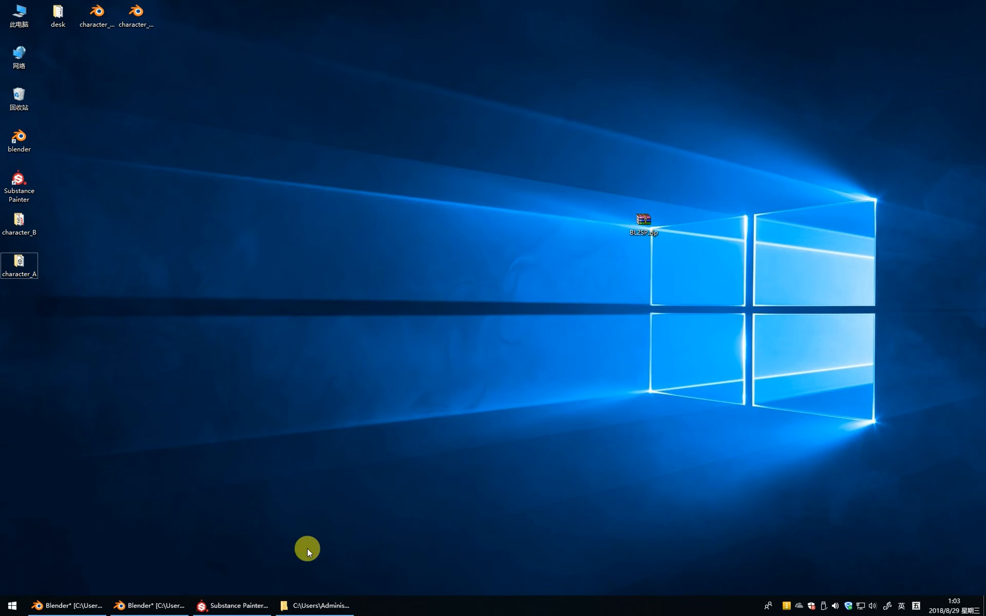
Switch to the Substance Painter project to view the character_A texture export settings
left_click(234, 606)
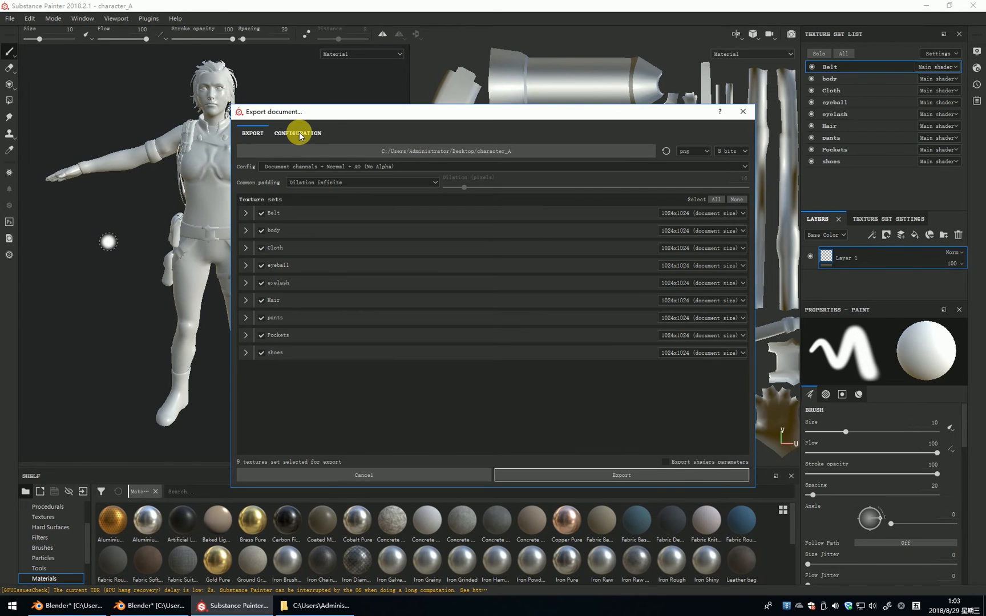
mouse_move(419, 155)
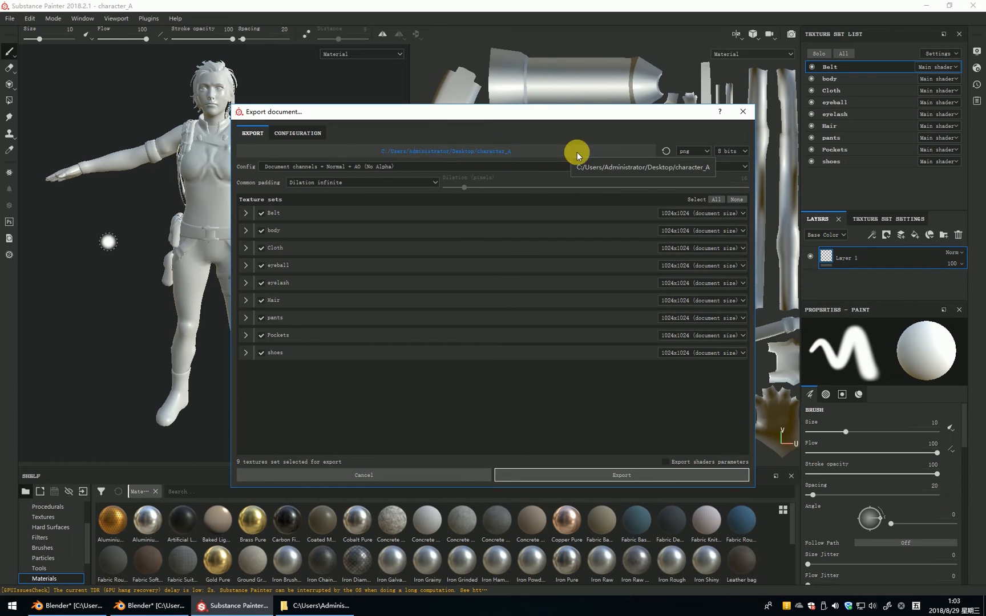
mouse_move(732, 125)
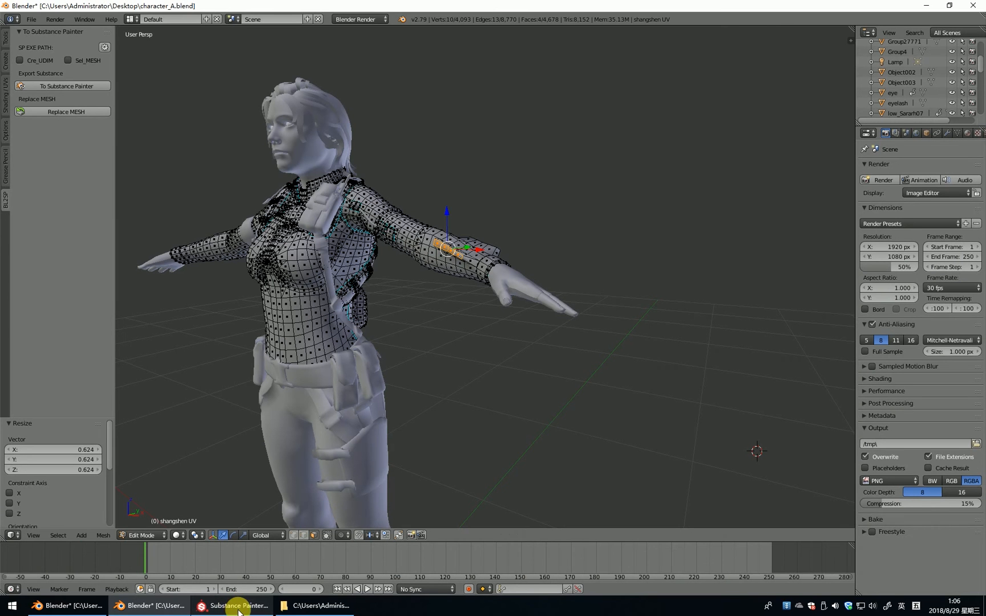
mouse_move(53, 117)
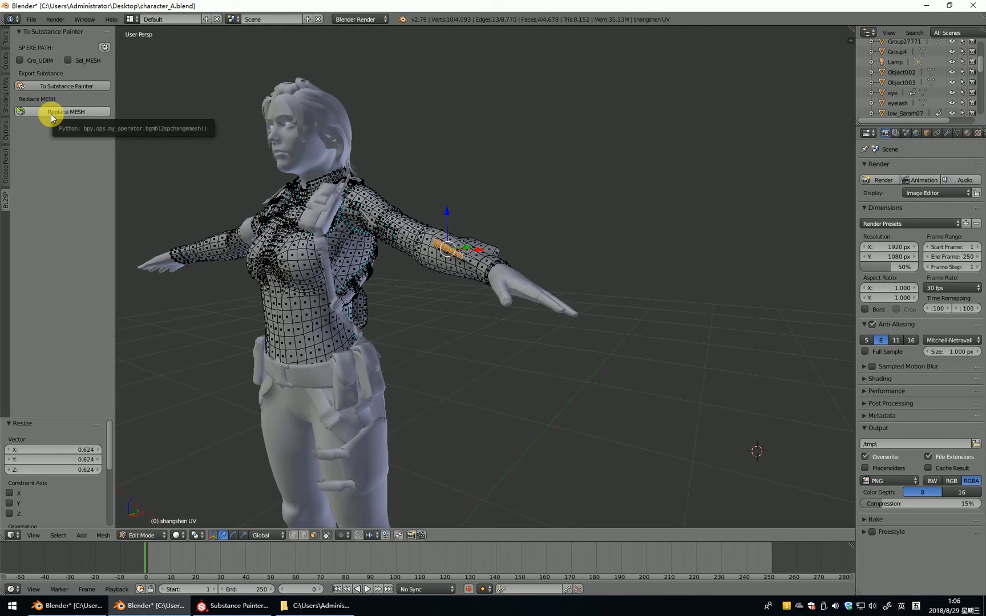
Replace the Painter project's mesh with the scaled-down shangshen UV mesh
left_click(63, 111)
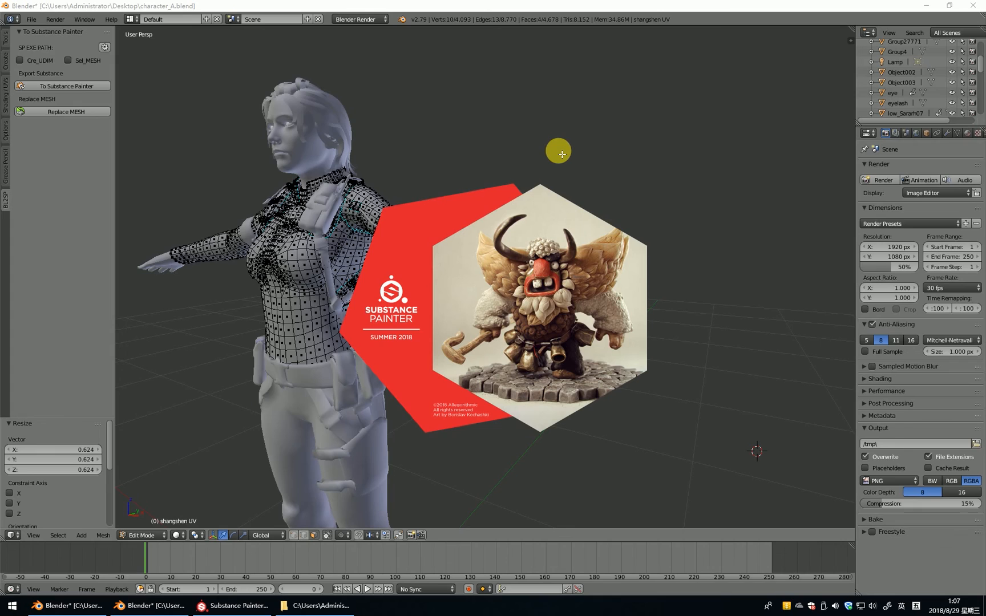
left_click(245, 606)
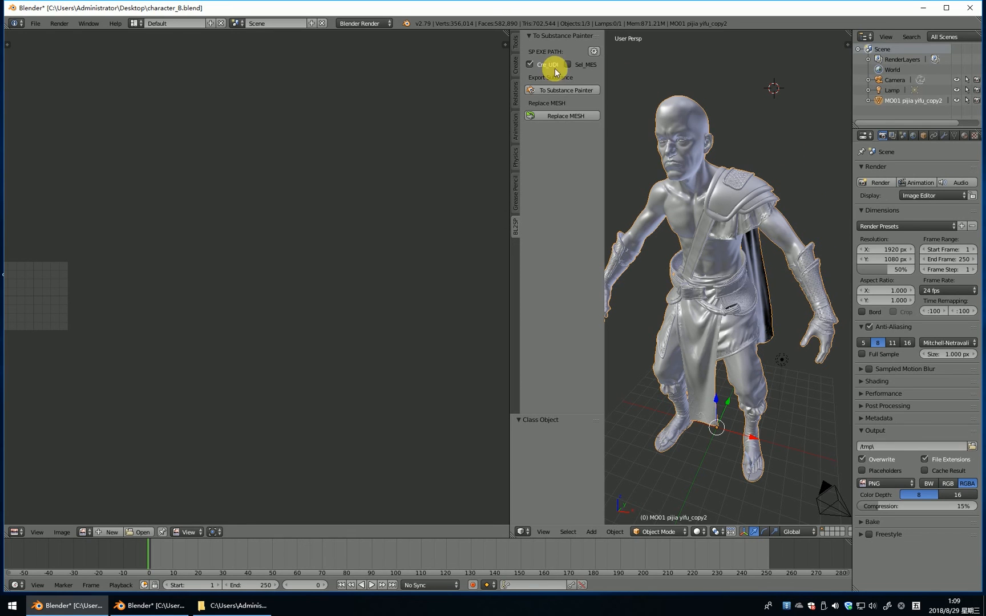
Check character_B's UVs in Edit Mode, then send it to Substance Painter with Cre_UDIM
key("Tab")
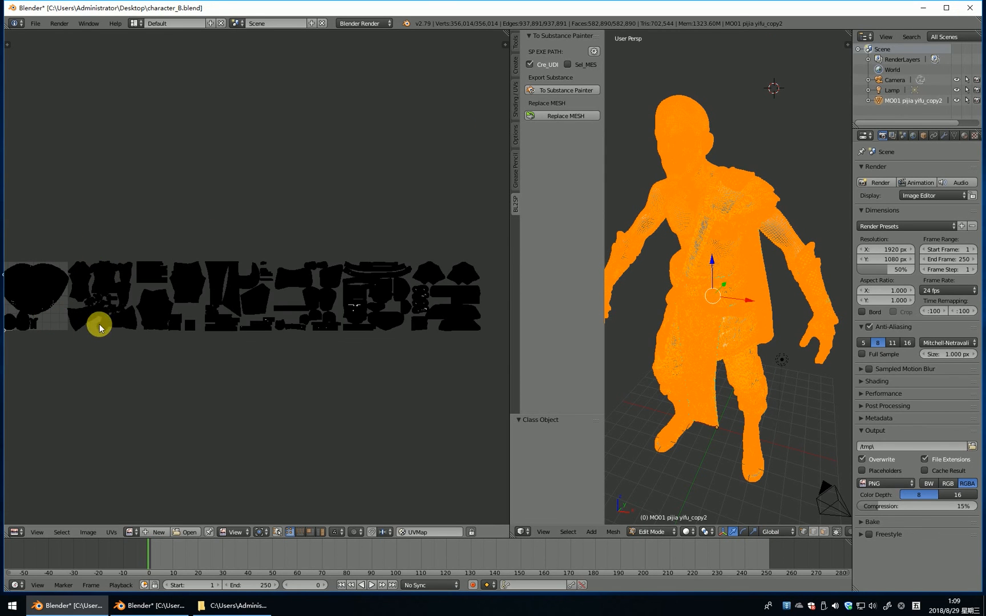
mouse_move(76, 306)
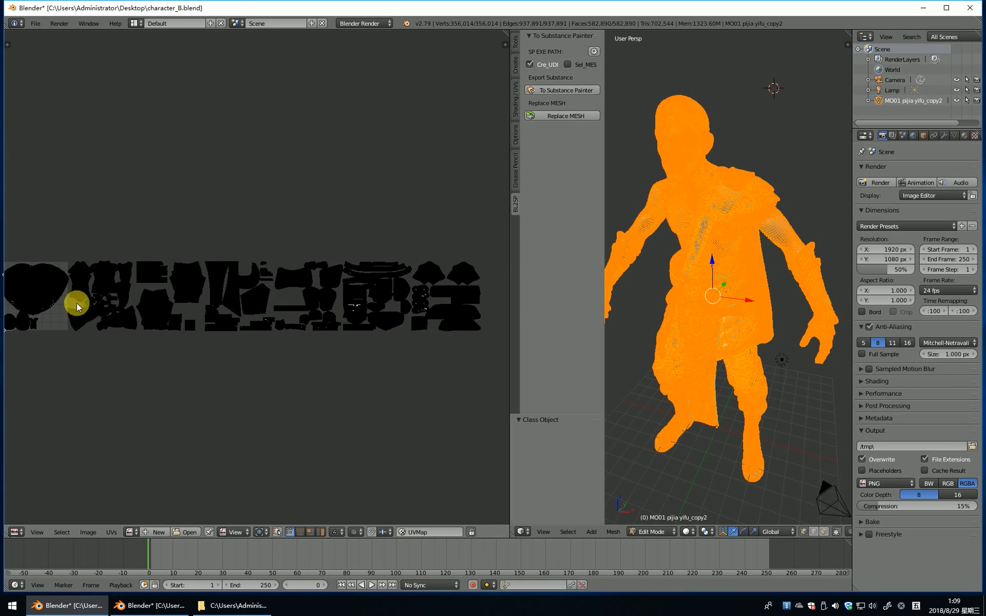
left_click(529, 64)
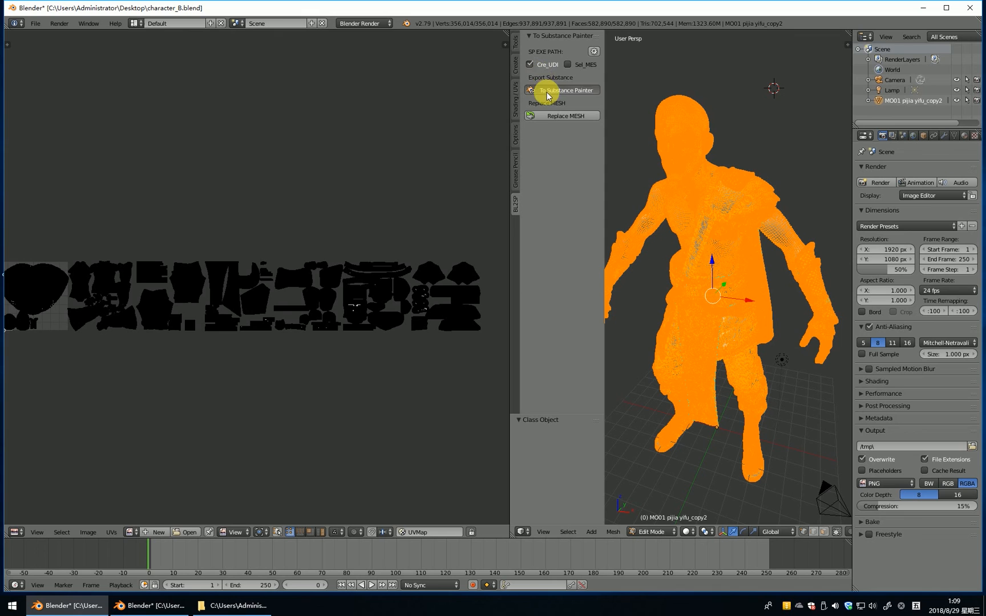
mouse_move(771, 89)
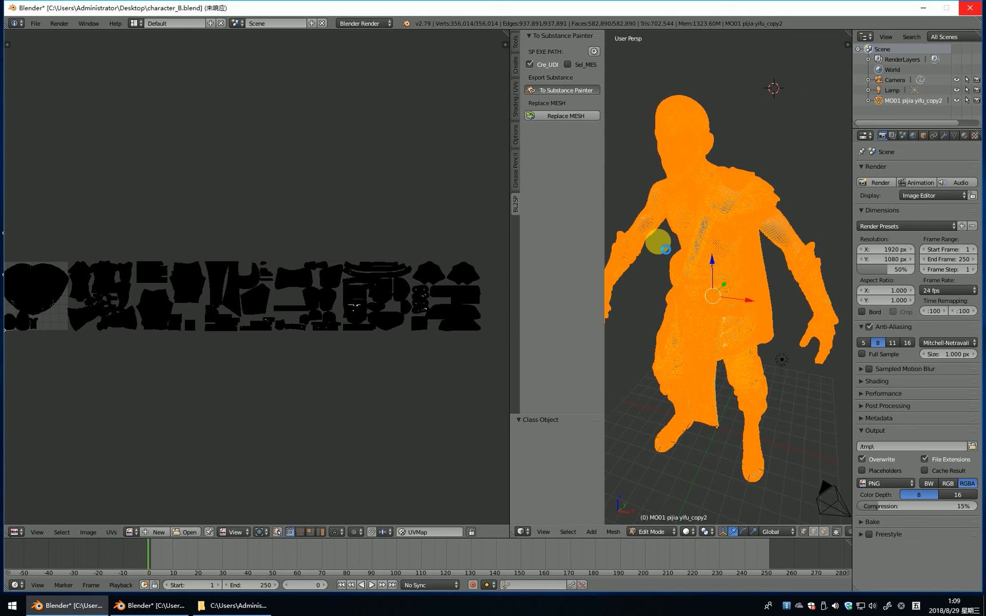
left_click(561, 90)
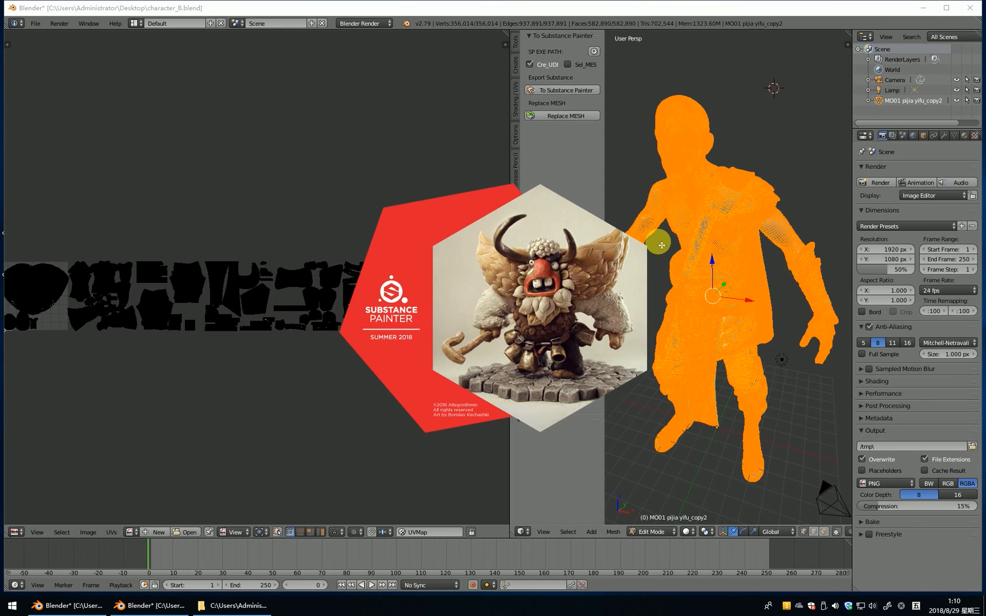